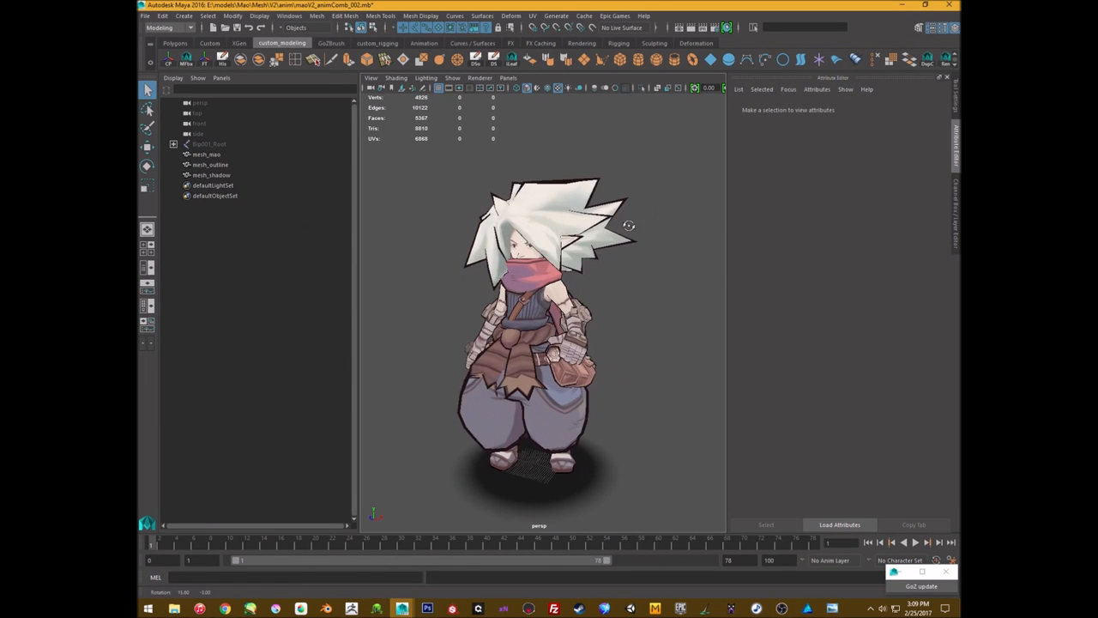
Hide mesh_outline, then duplicate mesh_main to start a new outline shell
drag(628, 227, 673, 264)
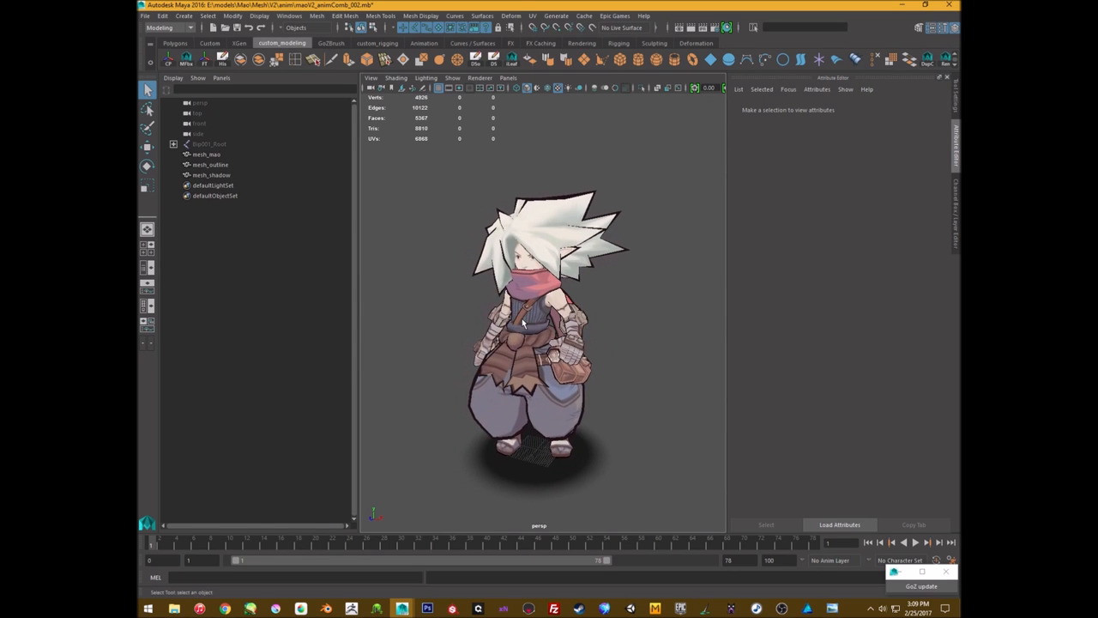
drag(549, 343, 489, 360)
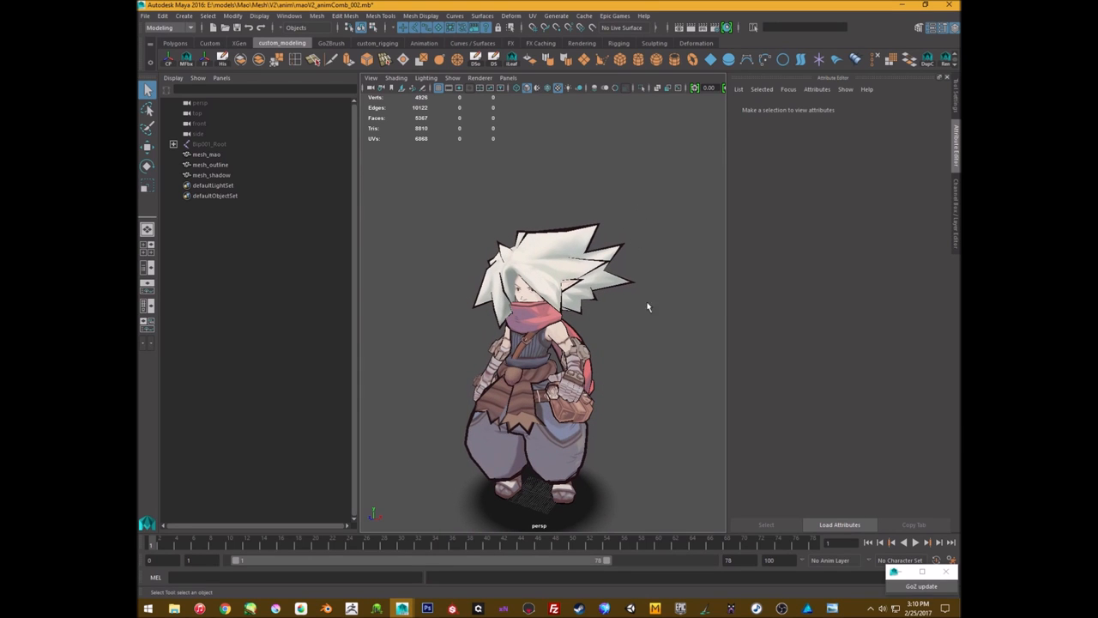
mouse_move(639, 274)
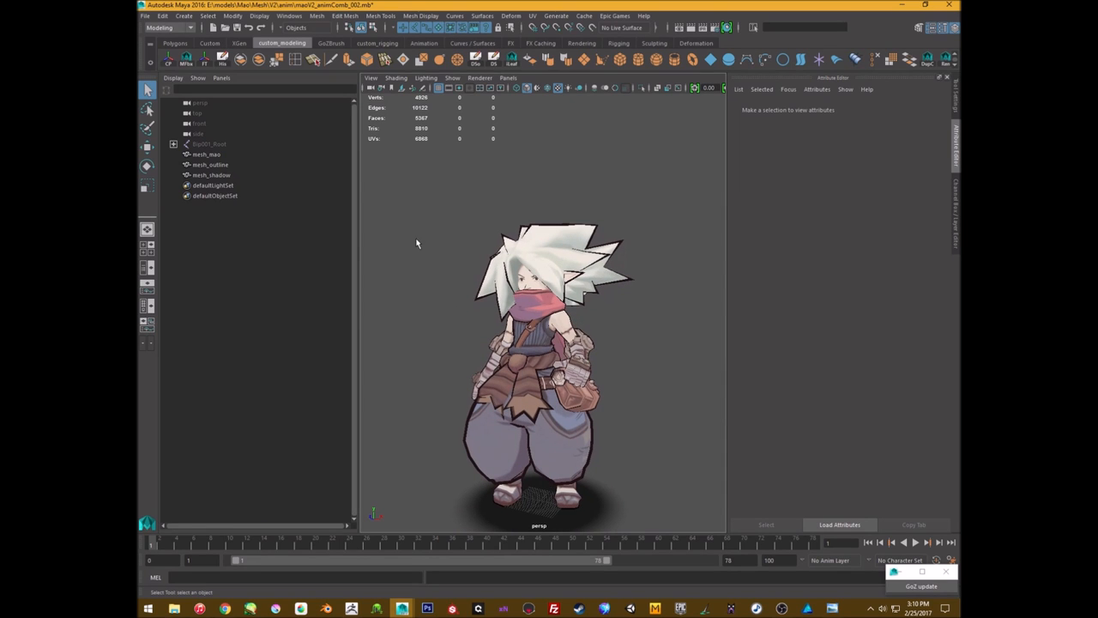
click(209, 165)
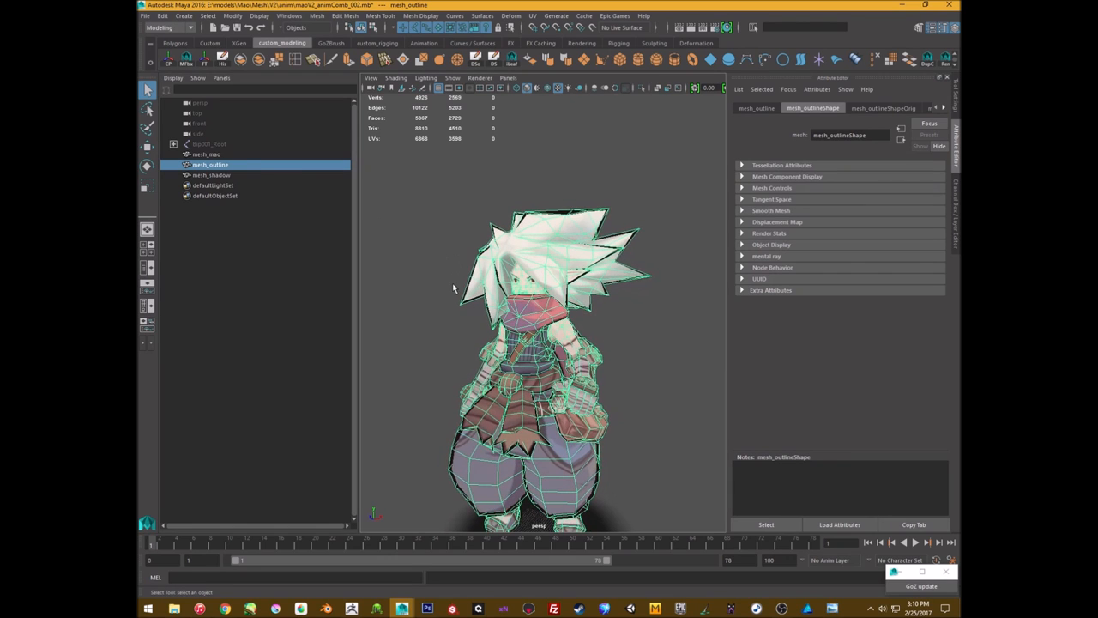
click(206, 154)
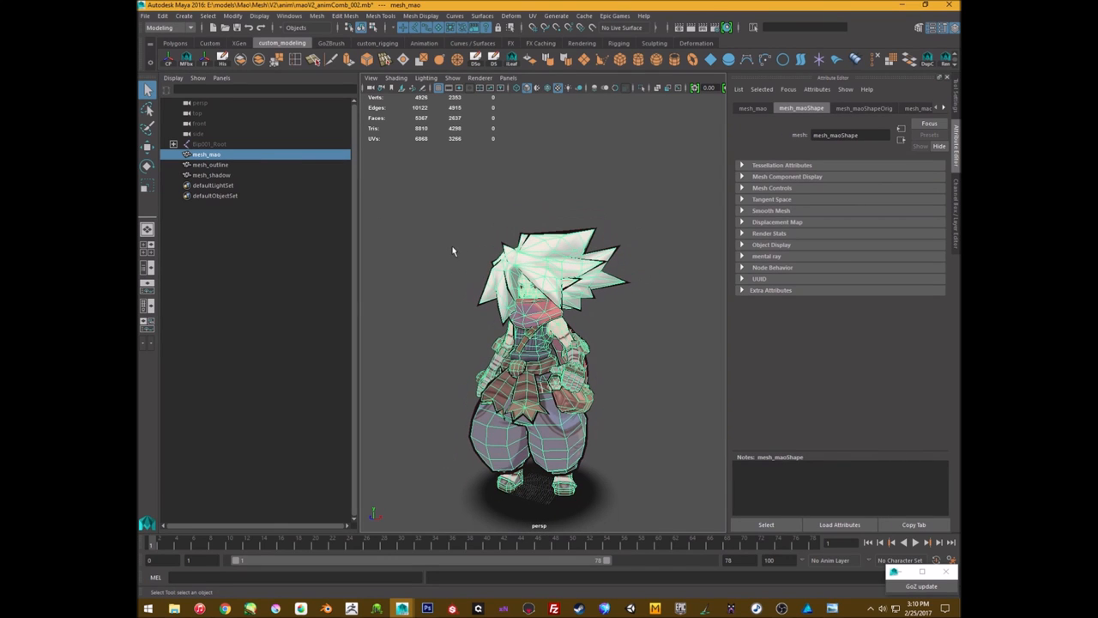
click(209, 165)
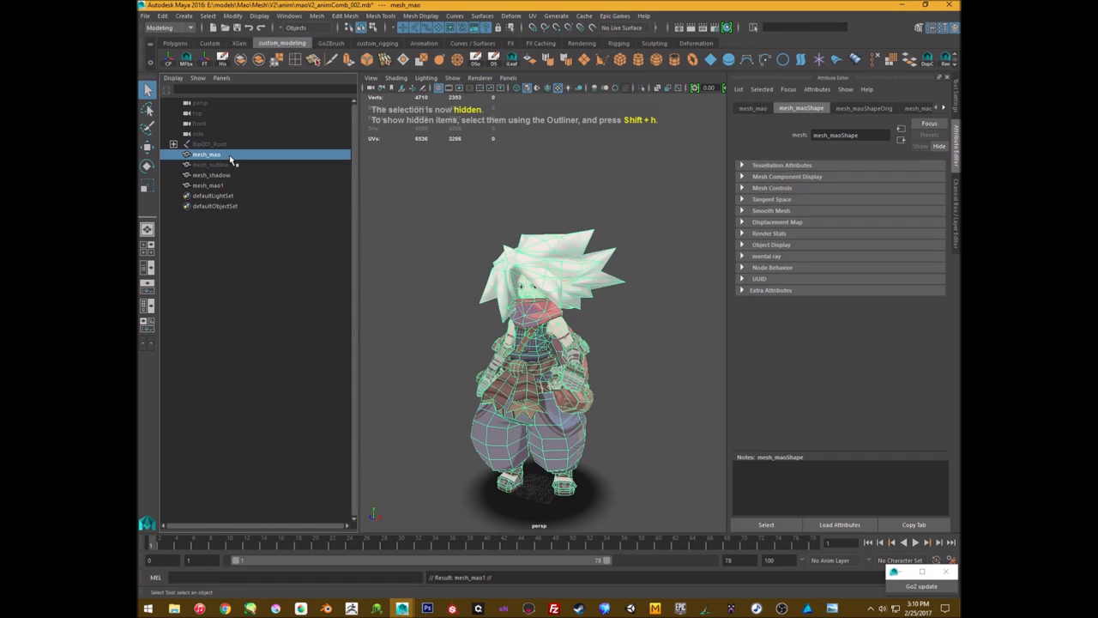
right_click(532, 266)
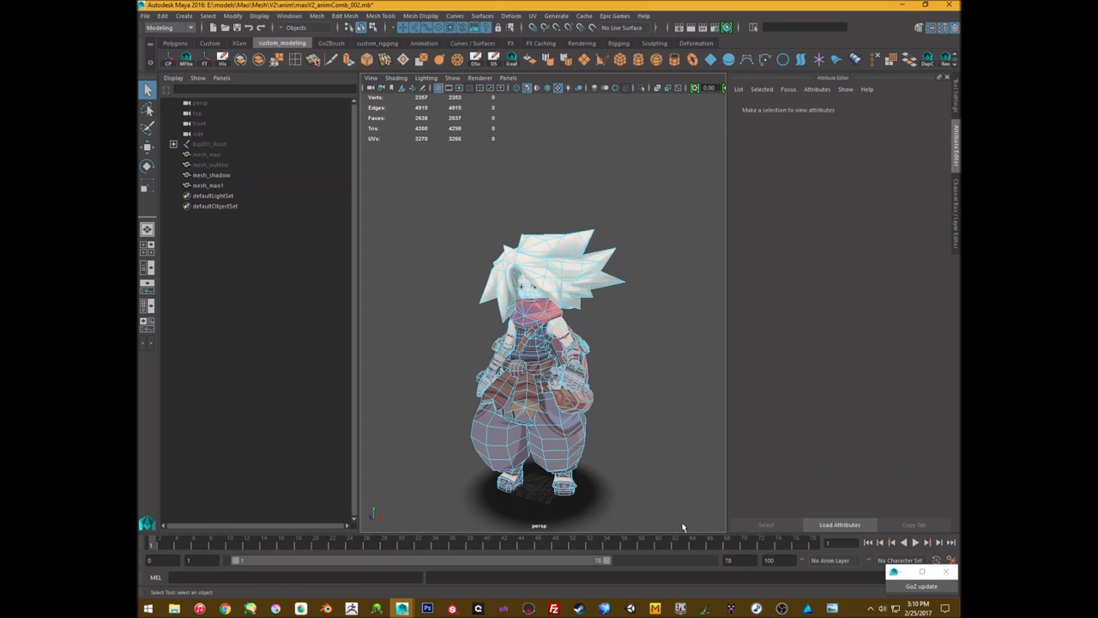
Push the duplicate's faces outward along their normals with Edit Mesh > Transform local Z
click(347, 16)
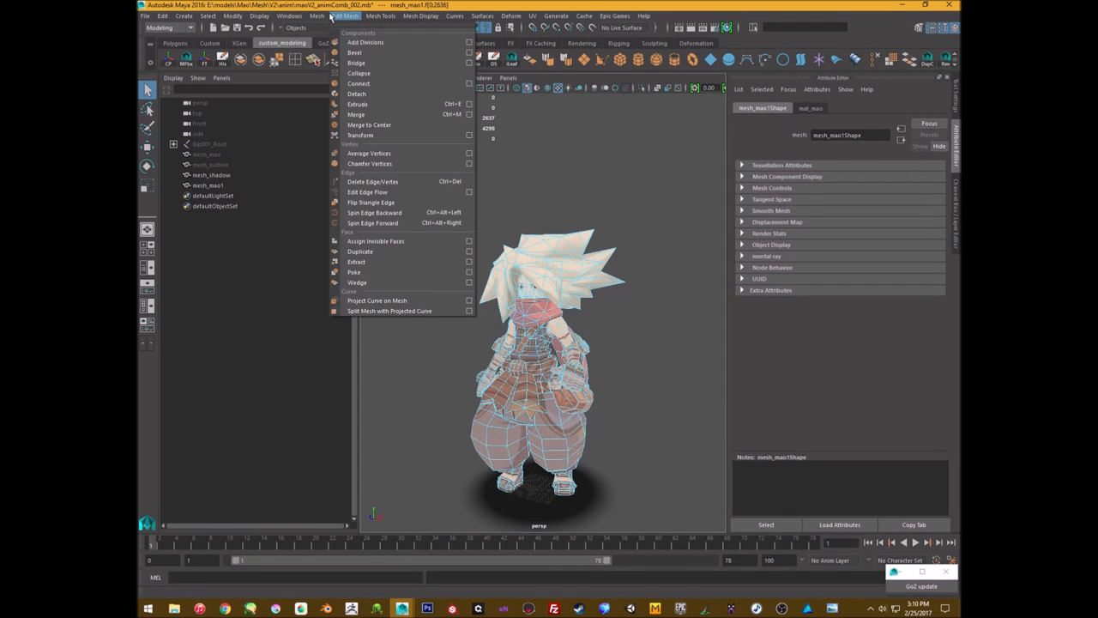
mouse_move(361, 136)
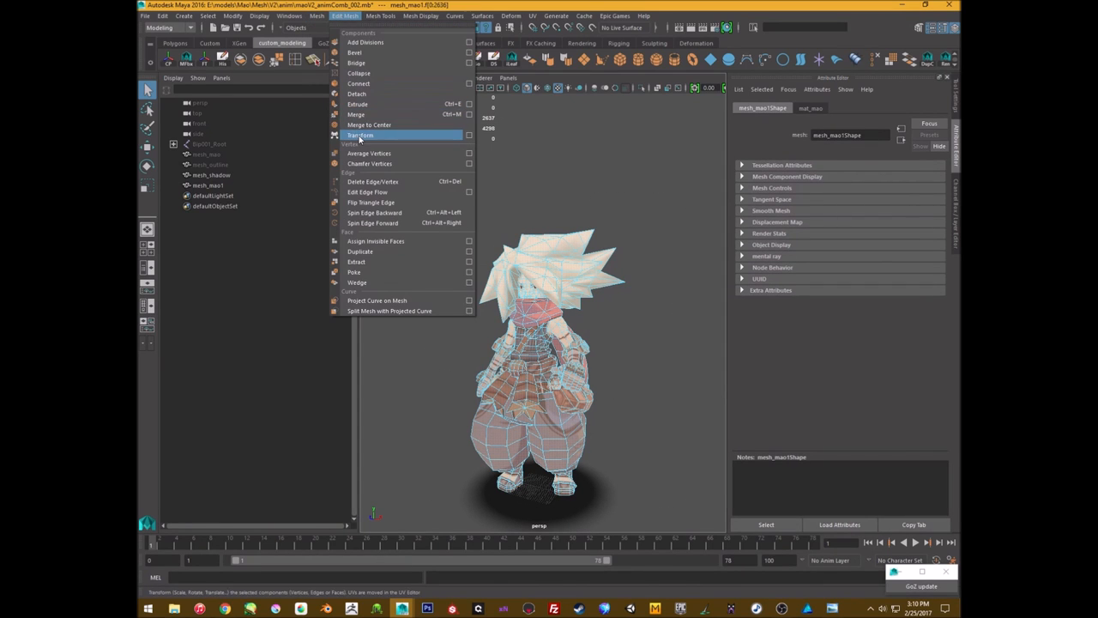
click(361, 134)
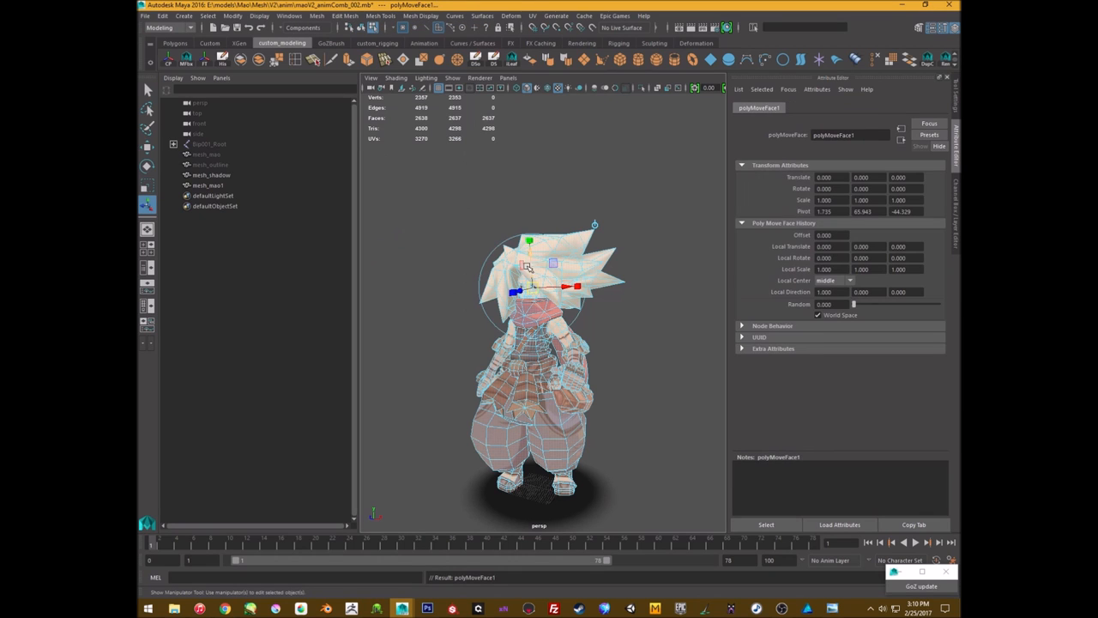
drag(549, 343, 481, 318)
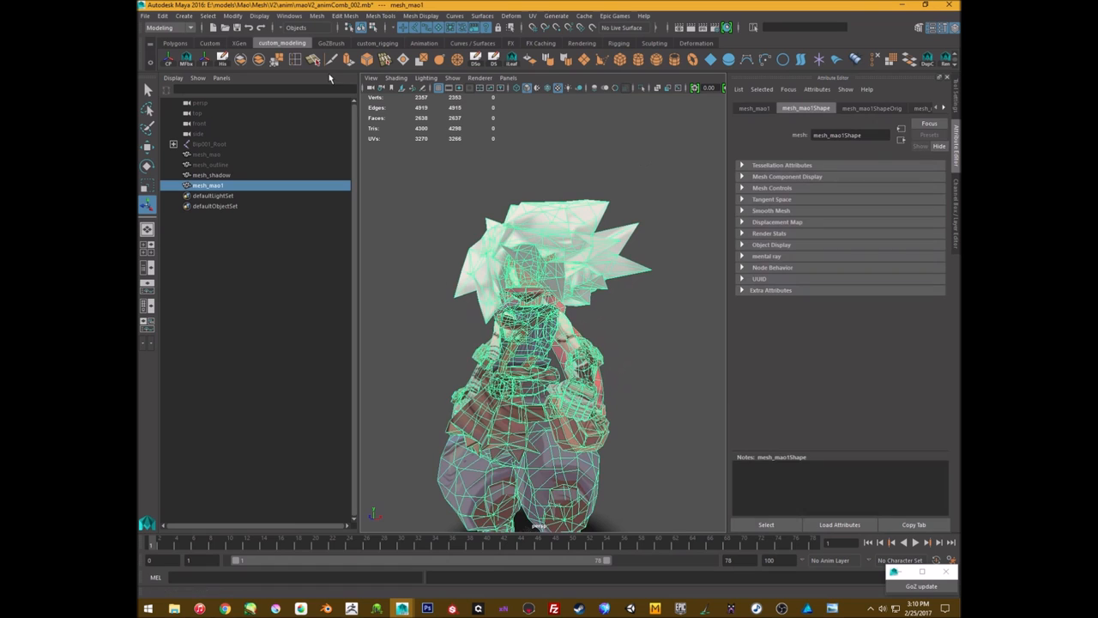
Select the inflated duplicate to assign it the mat_outline black material
click(289, 15)
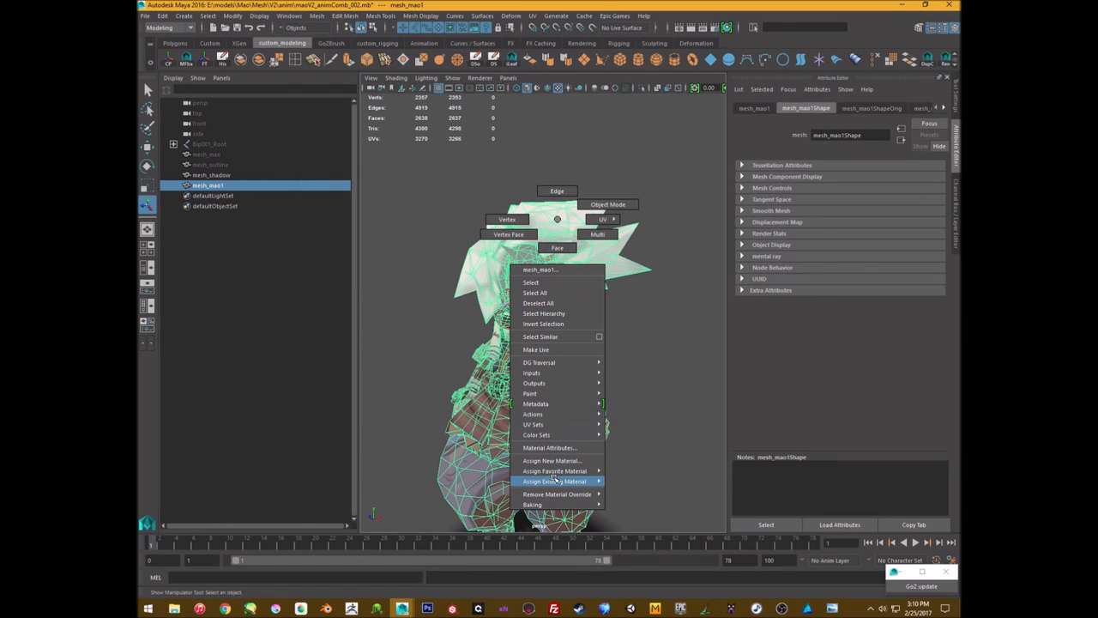
mouse_move(553, 481)
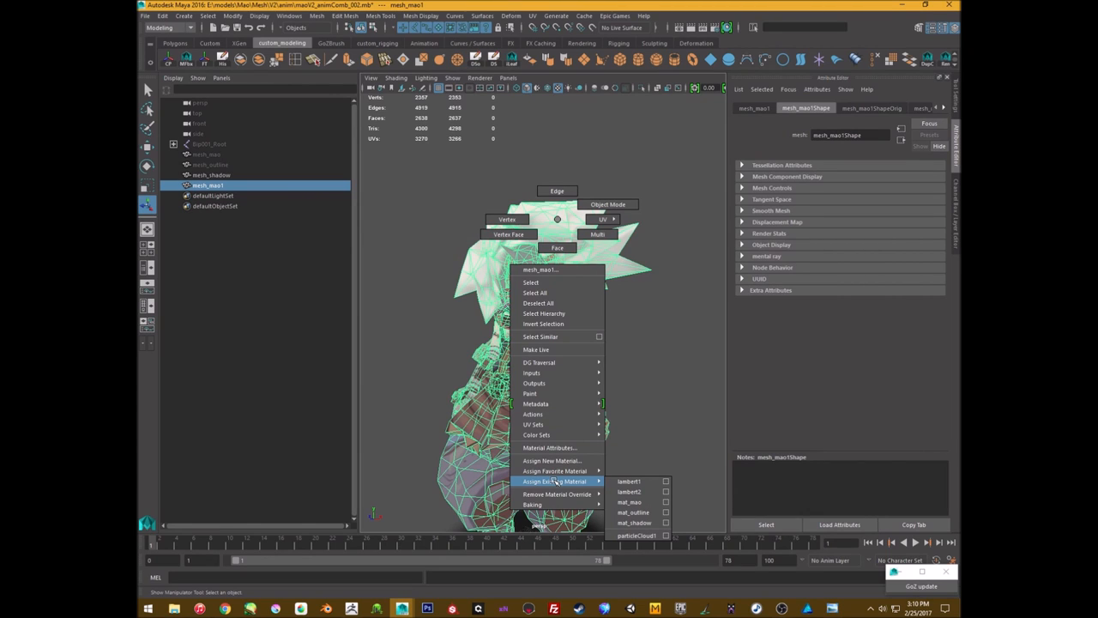
mouse_move(556, 470)
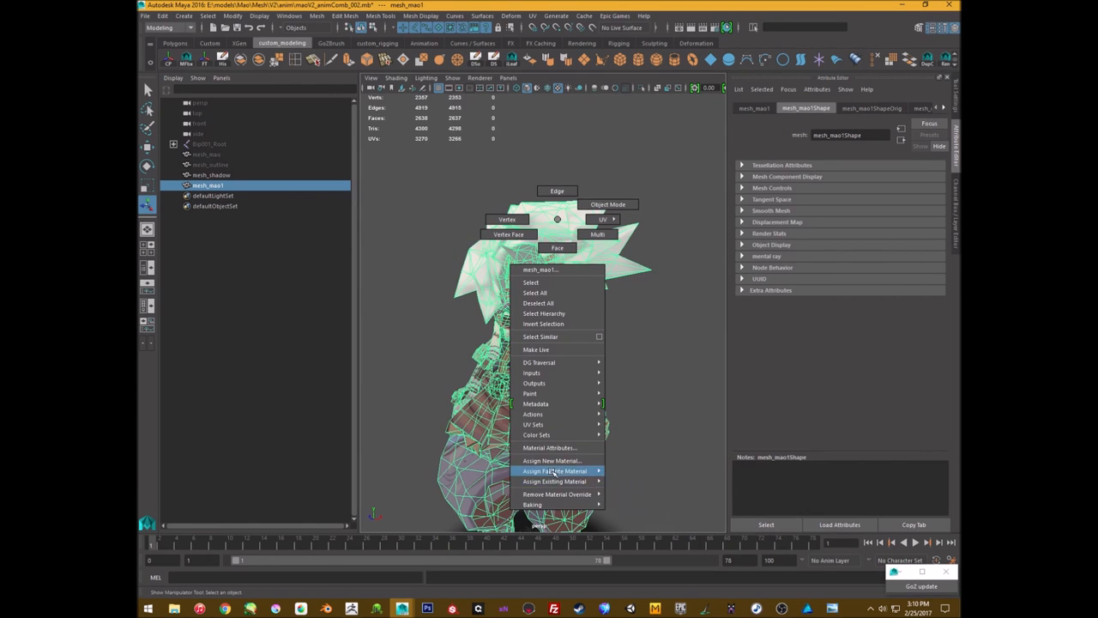
mouse_move(556, 460)
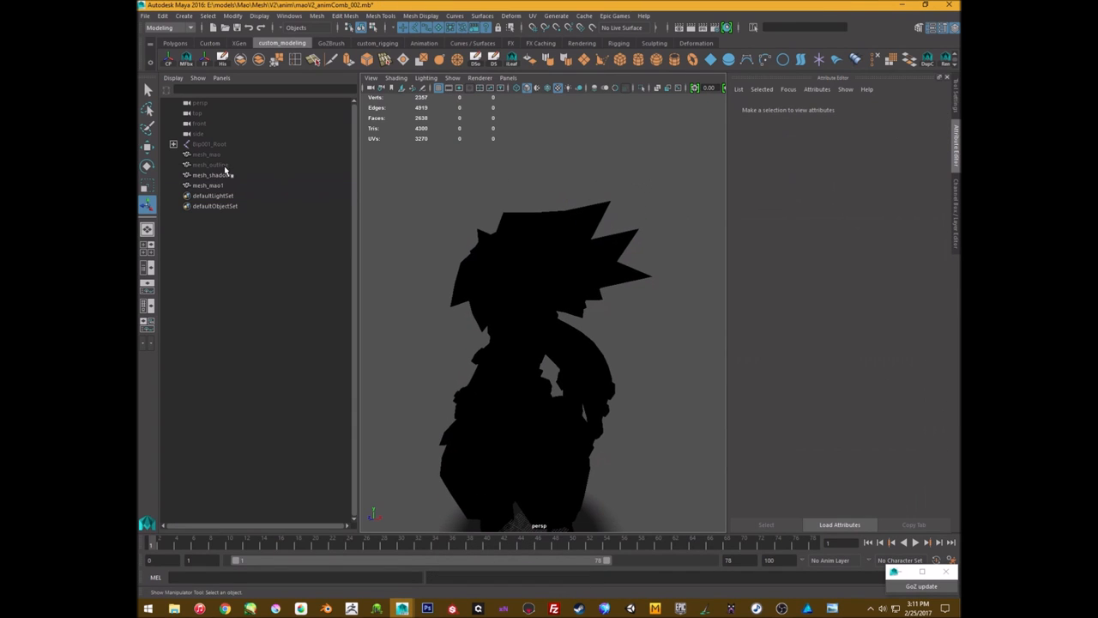
Flip the outline duplicate's normals with Mesh Display > Reverse so only a dark rim shows
click(206, 154)
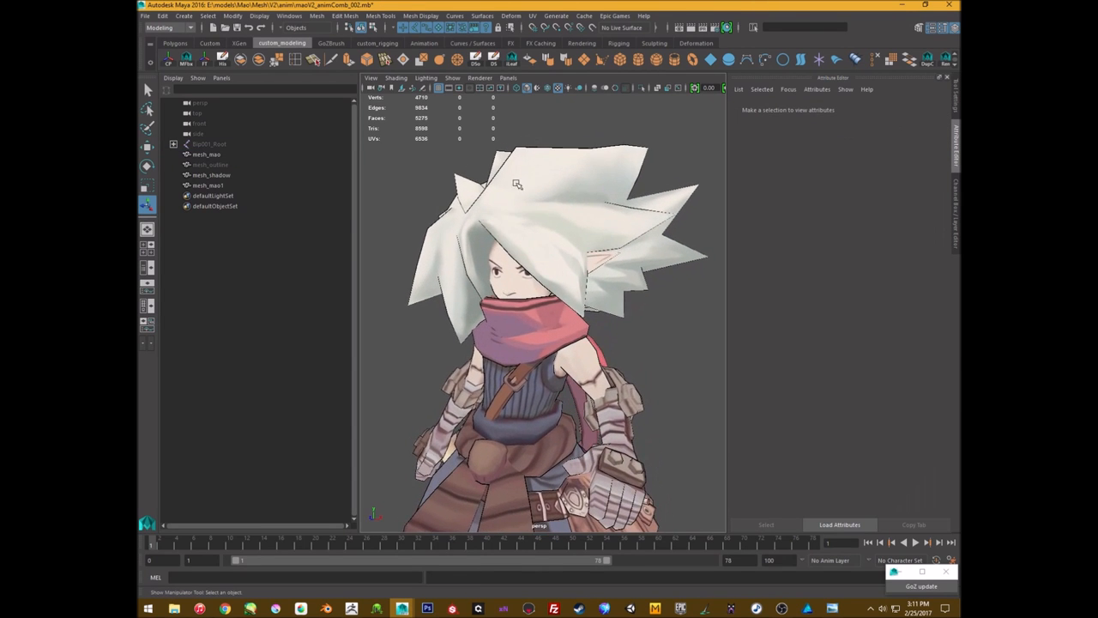
click(209, 185)
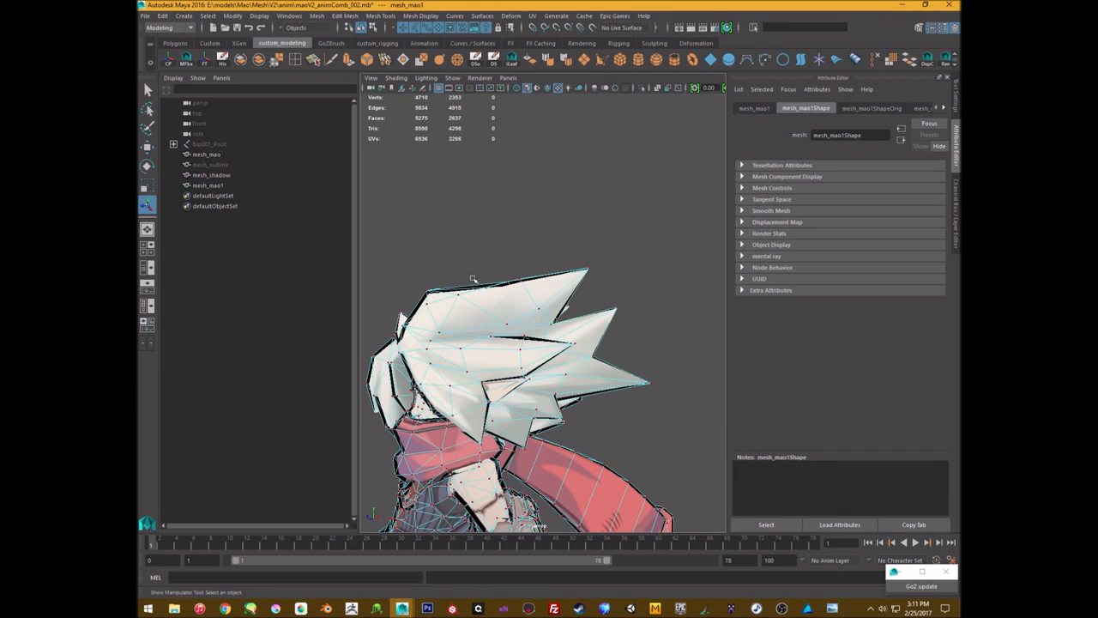
Pull outline-shell vertices outward around the hair to thicken the black rim
drag(474, 278, 592, 266)
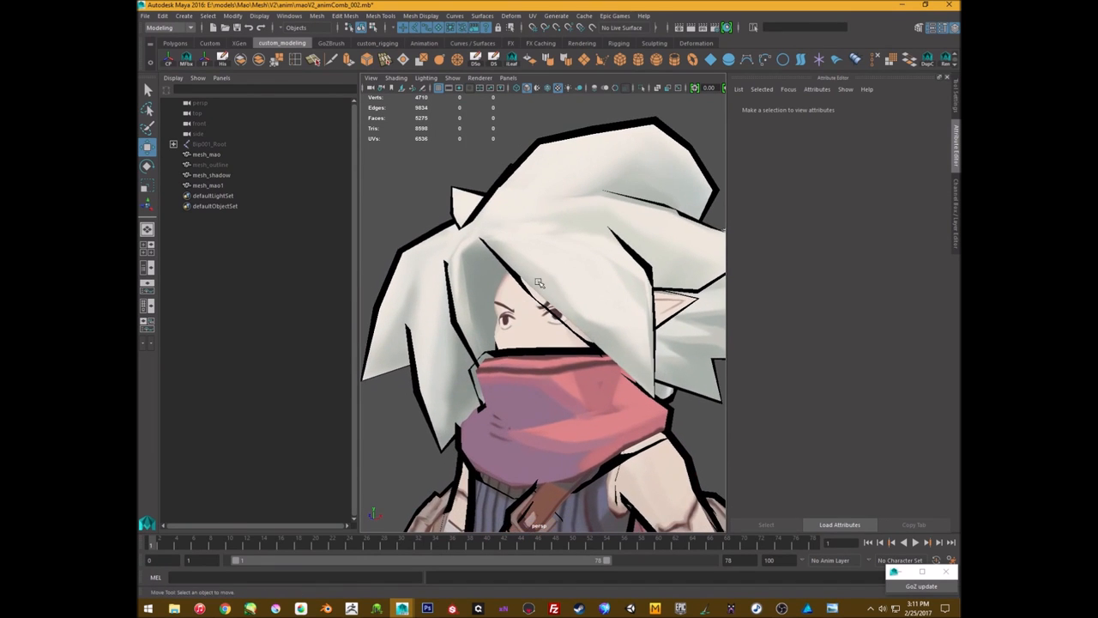
click(208, 185)
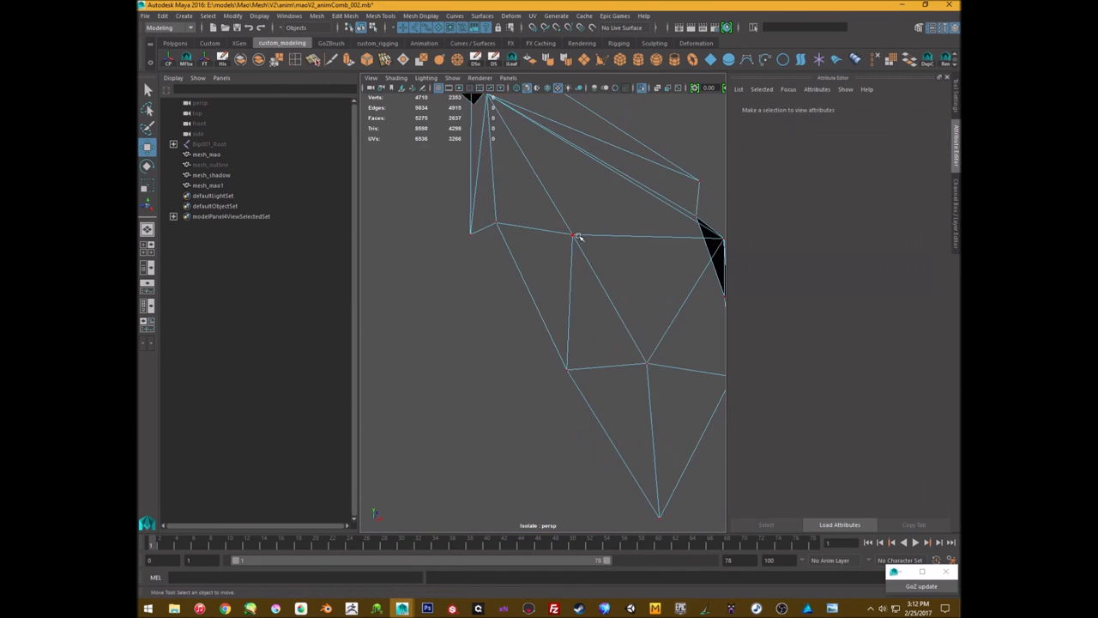
Reposition an outline vertex near a hair spike so the rim follows its tip
click(570, 237)
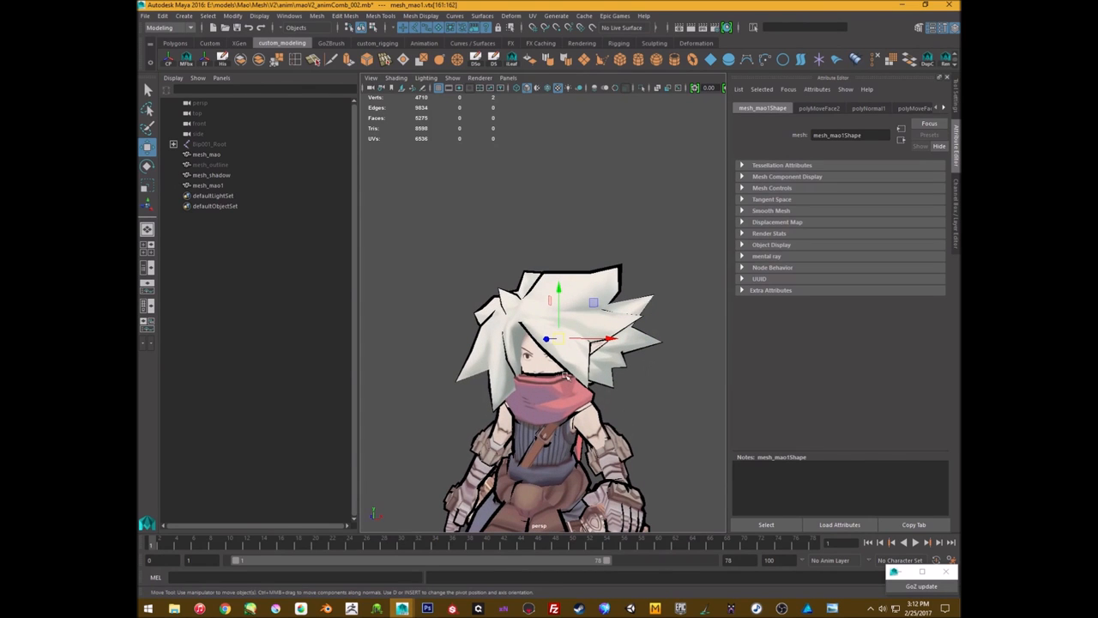
mouse_move(645, 448)
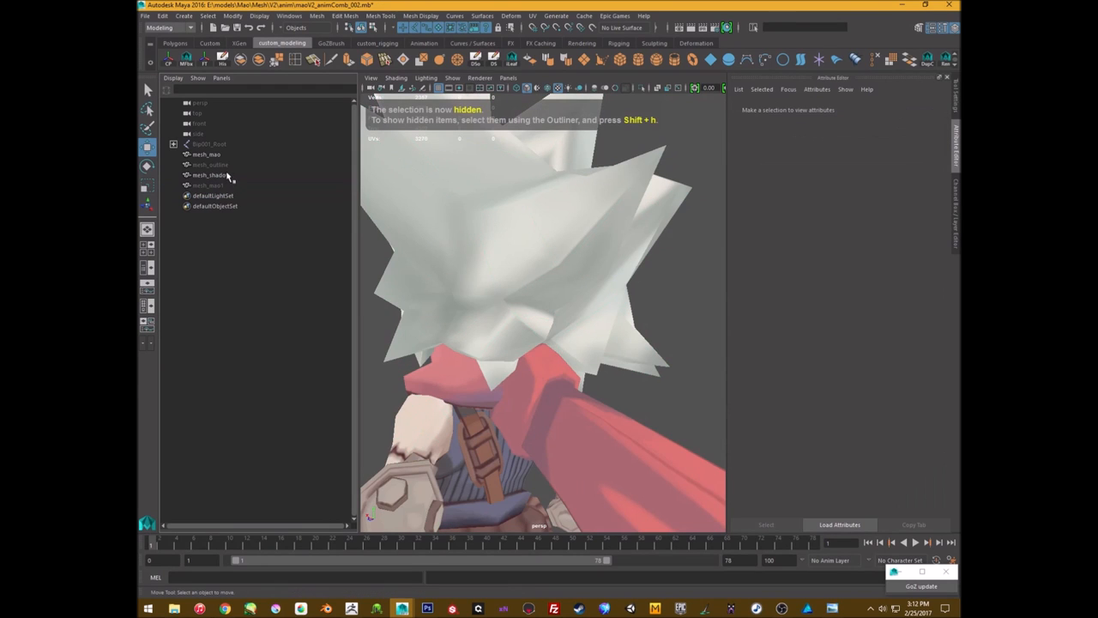
Hide the interfering mesh and move an outline edge along the belt for an even border
click(209, 165)
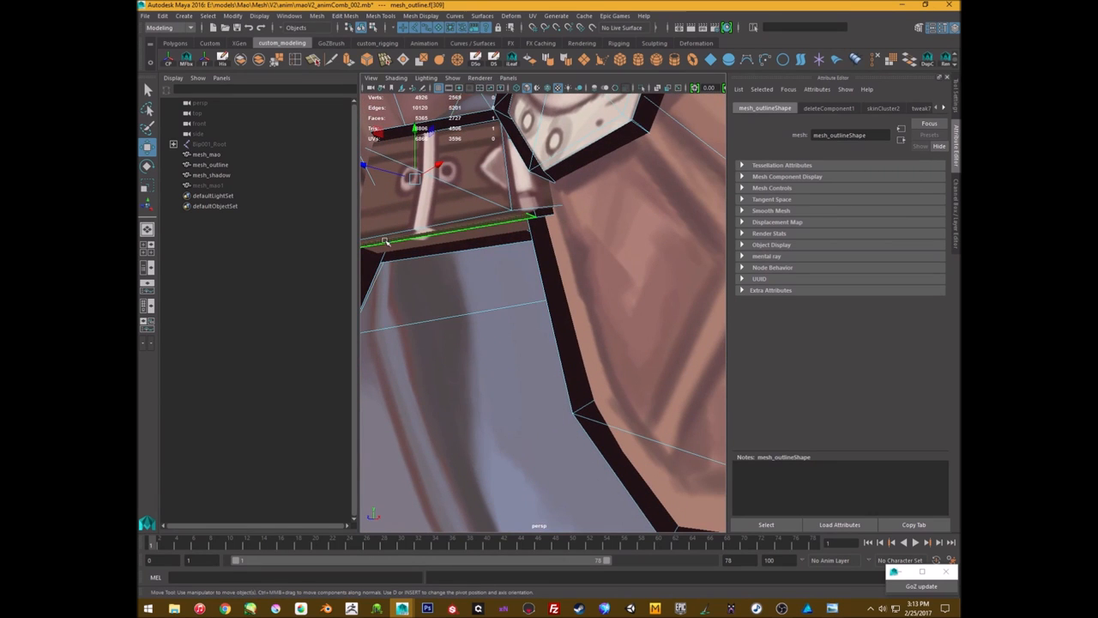
click(542, 214)
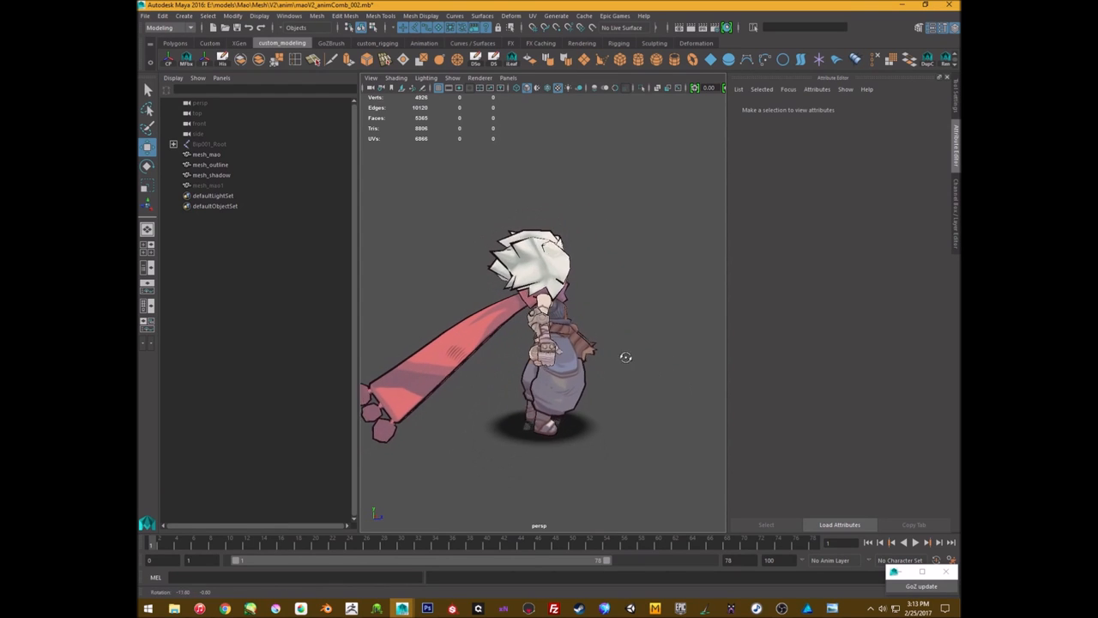
drag(626, 357, 518, 374)
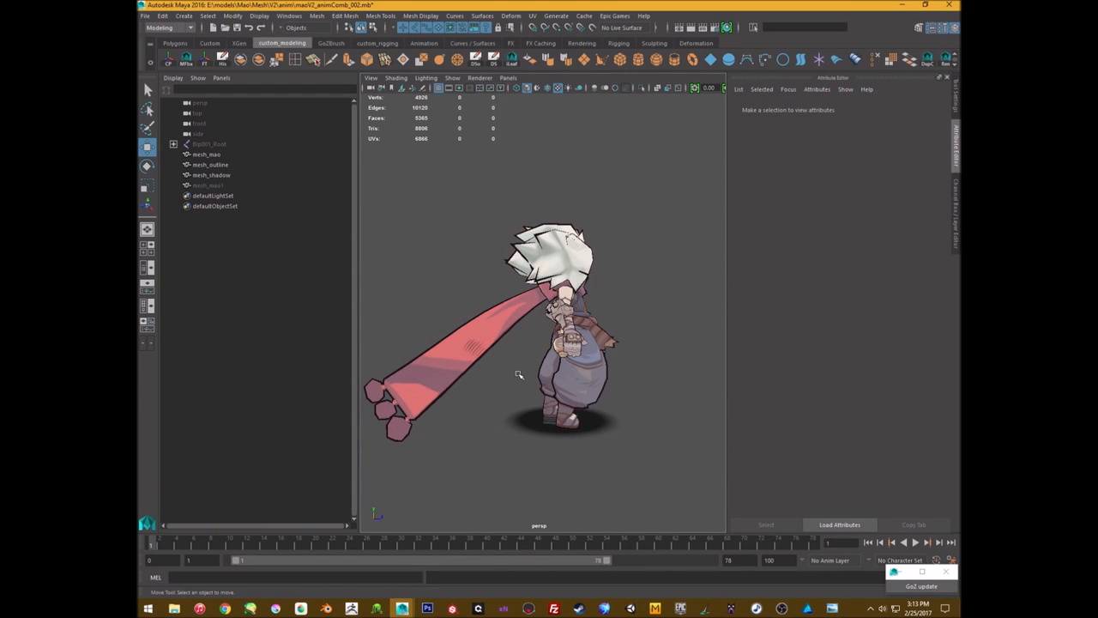